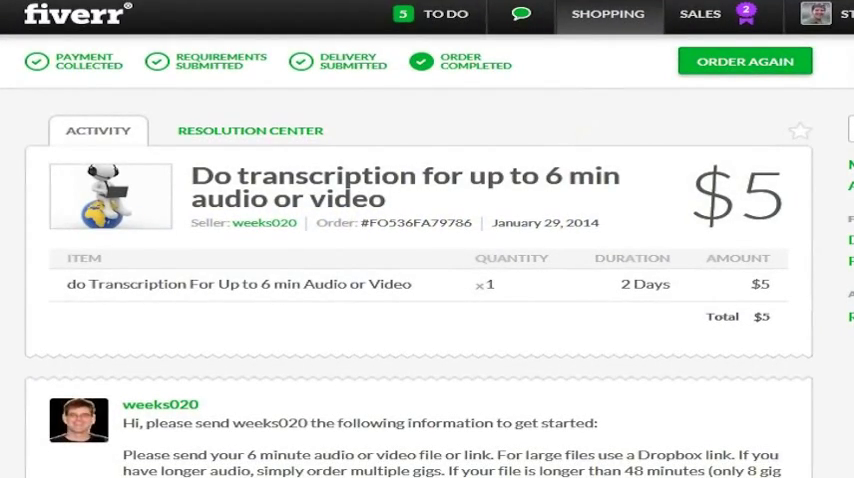
mouse_move(744, 60)
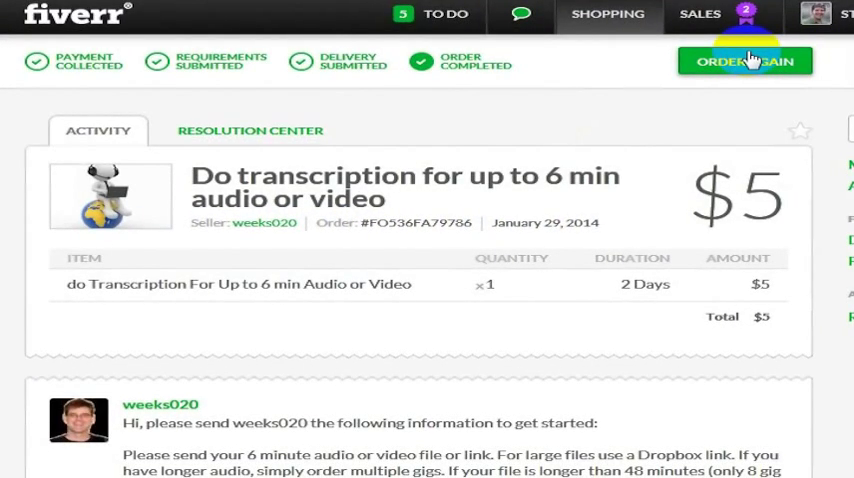
mouse_move(400, 144)
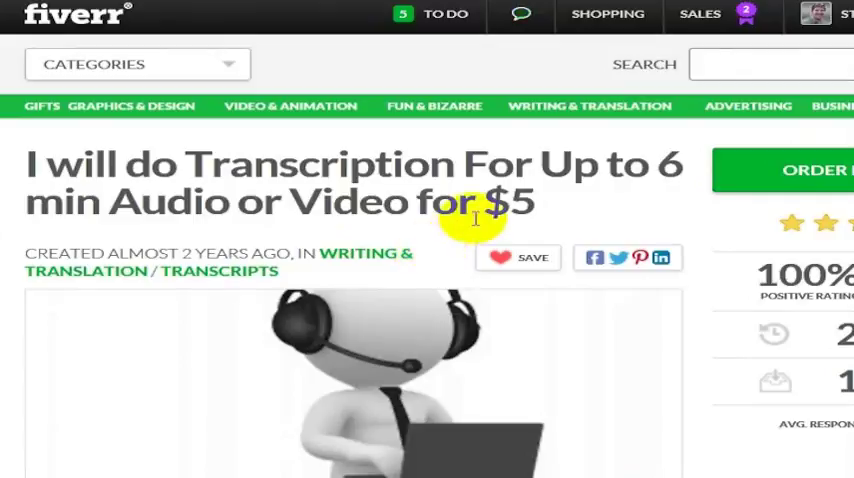
Scroll down the completed order page to reach the Order Again option for the transcription gig
scroll("down", 3)
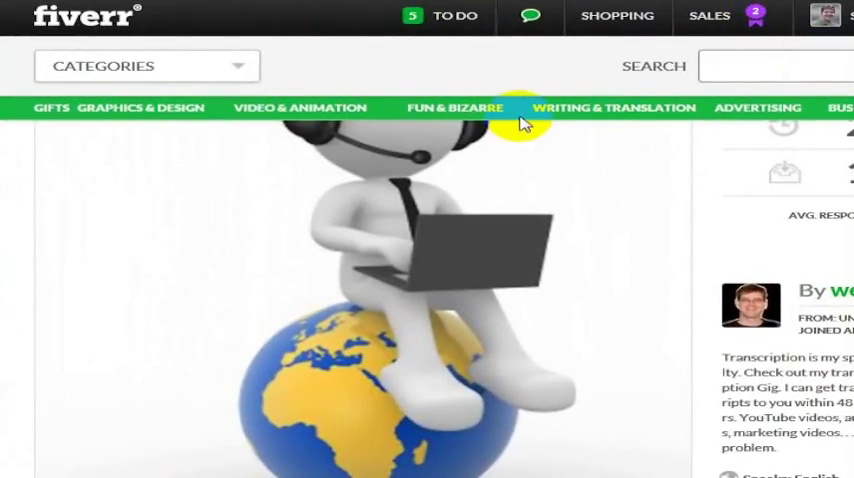
mouse_move(520, 120)
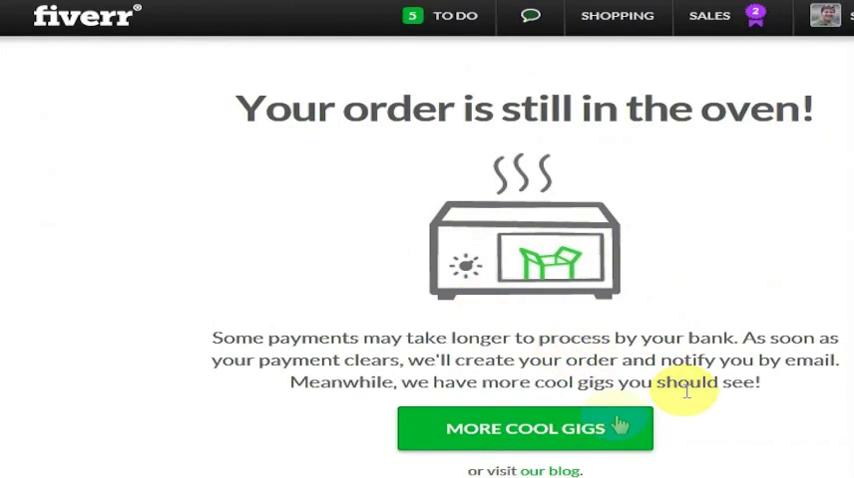
mouse_move(696, 216)
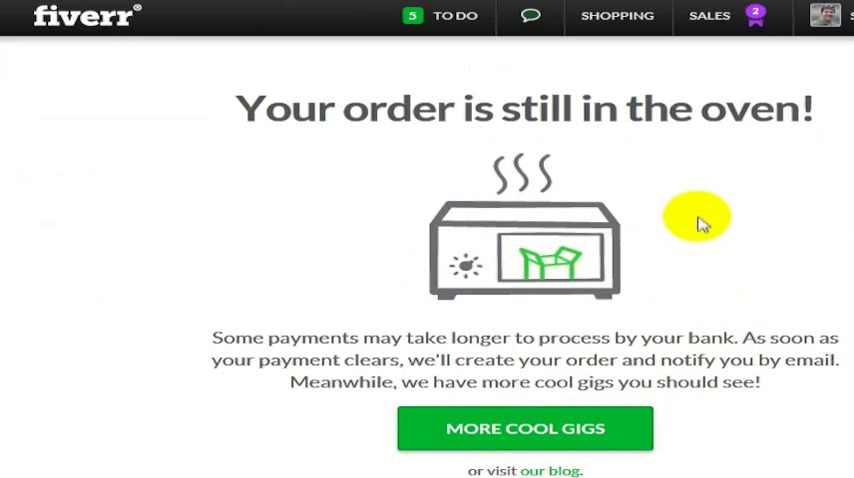
From My Shopping, filter to orders Missing Details and open the incomplete $5 transcription order
left_click(616, 16)
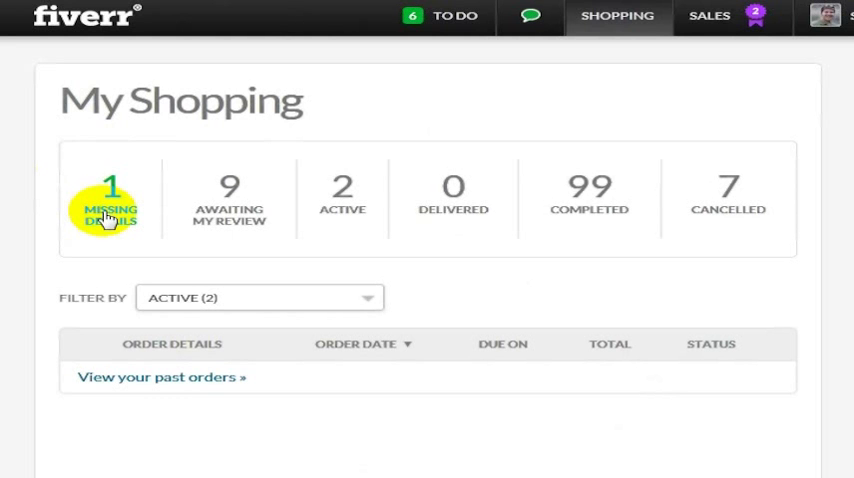
left_click(108, 196)
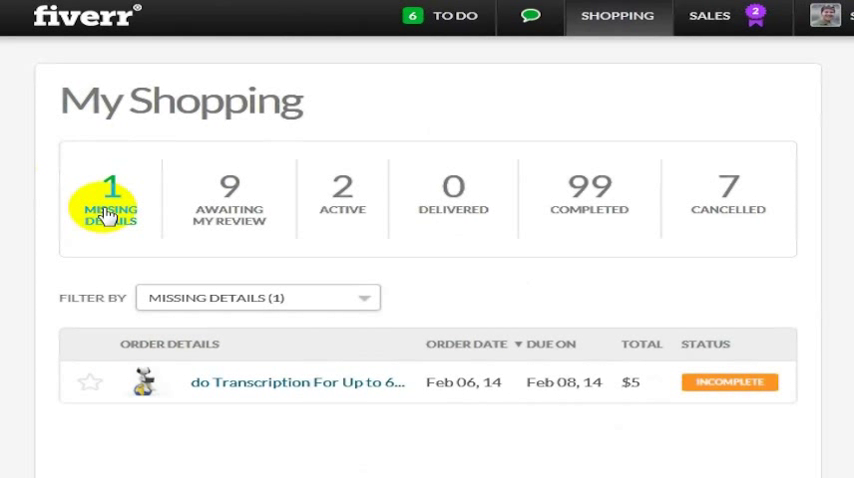
mouse_move(296, 390)
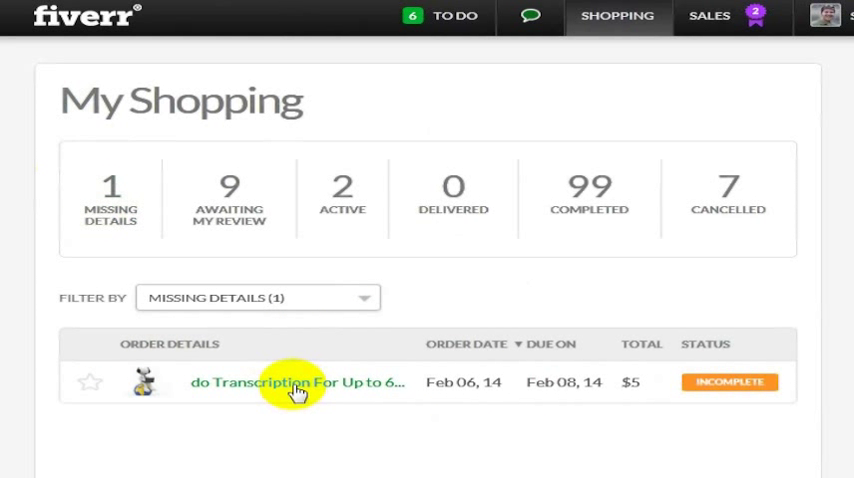
left_click(296, 384)
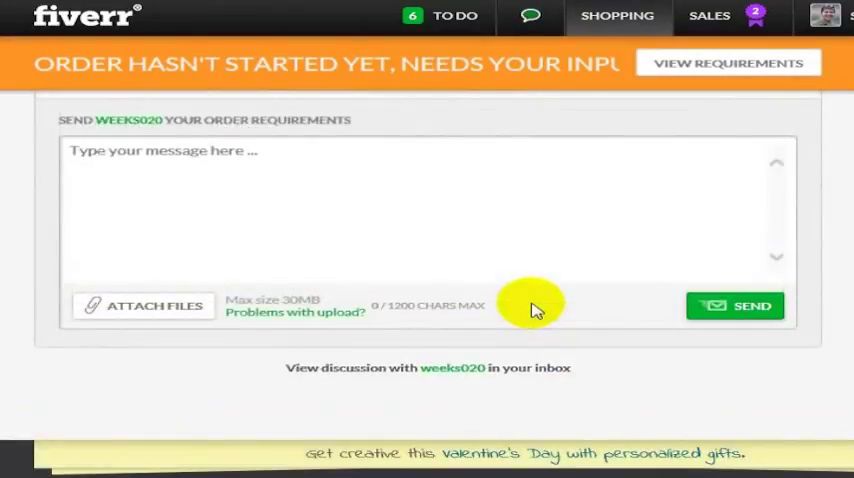
scroll("up", 3)
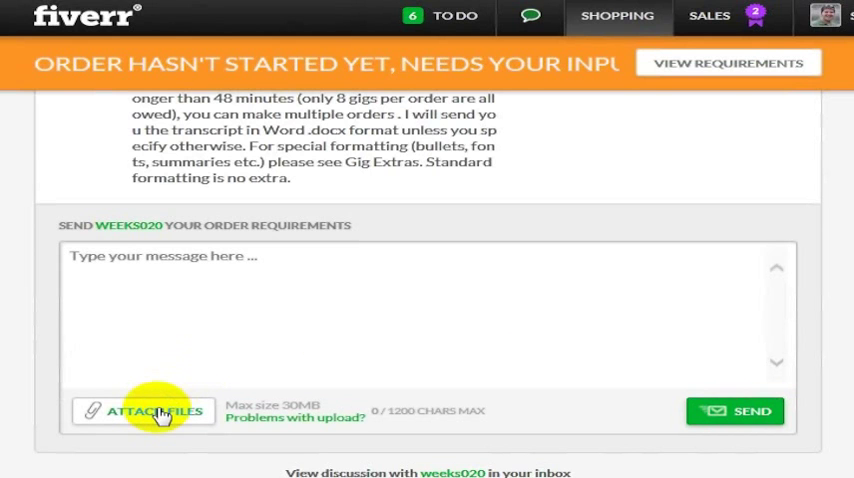
mouse_move(248, 328)
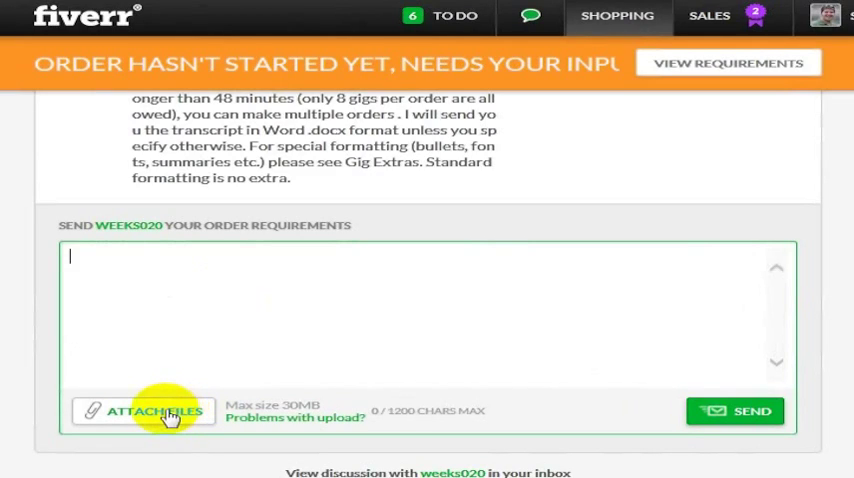
Start attaching a file and browse into the Dropbox MusicOfMassage folder of MP3 tracks
left_click(142, 412)
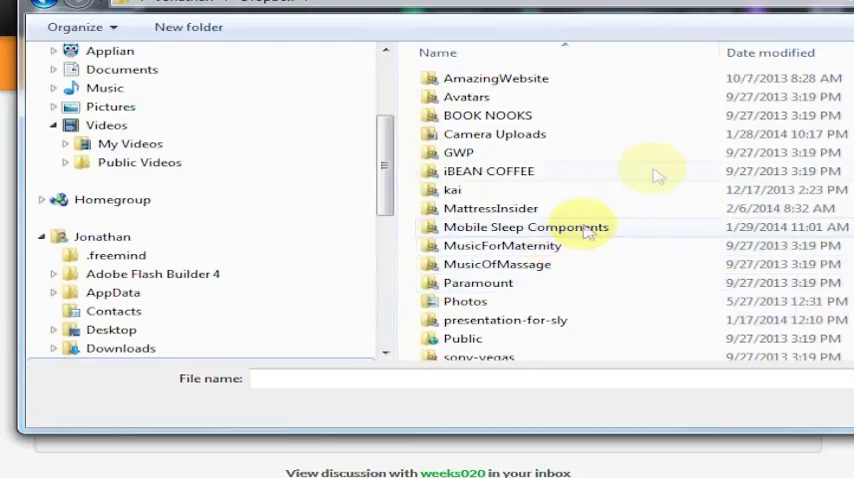
mouse_move(528, 310)
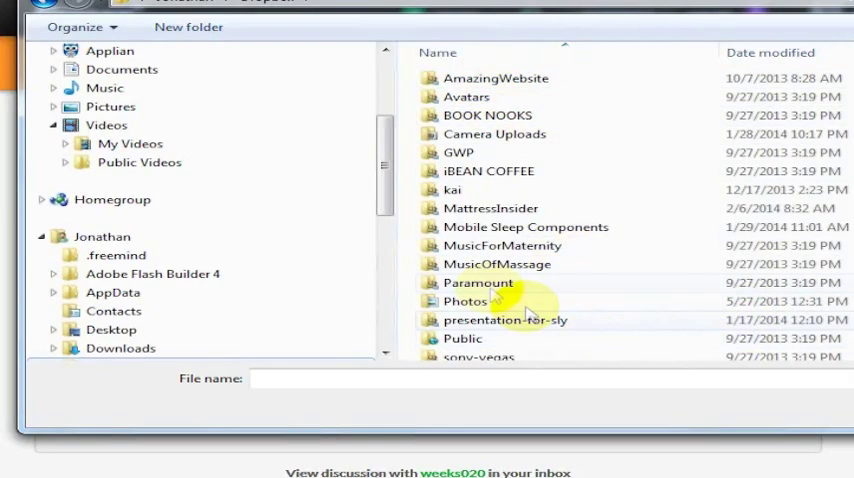
double_click(496, 264)
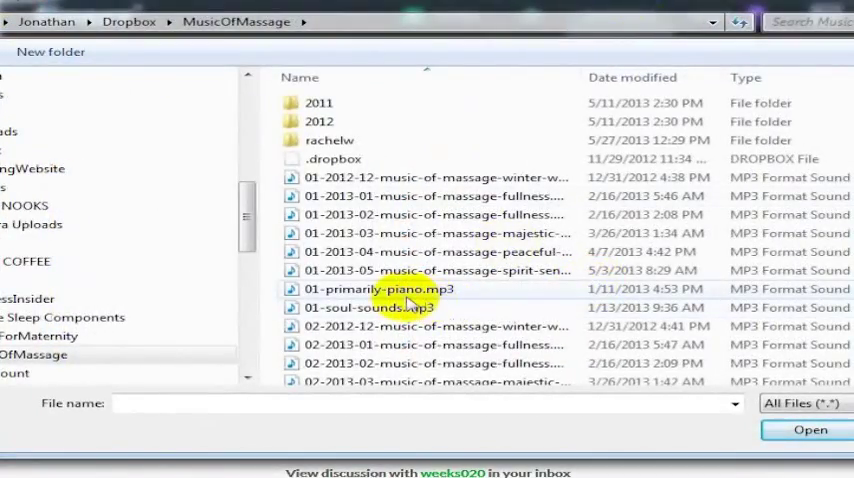
mouse_move(340, 178)
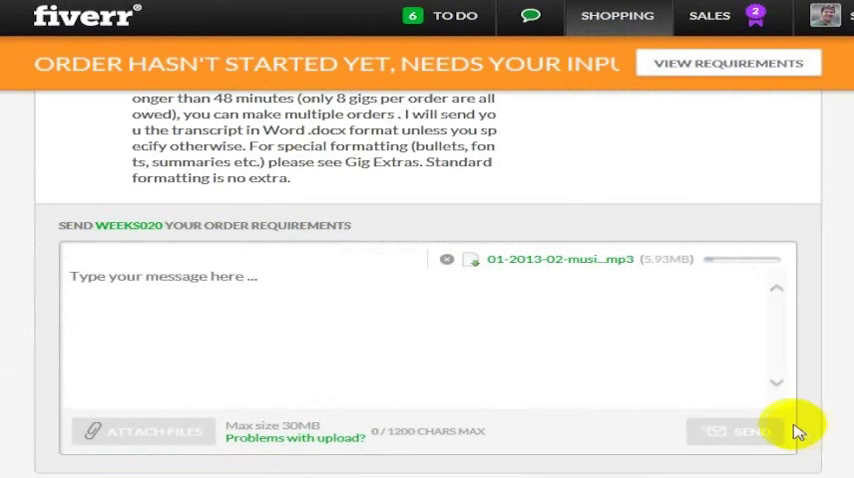
mouse_move(152, 438)
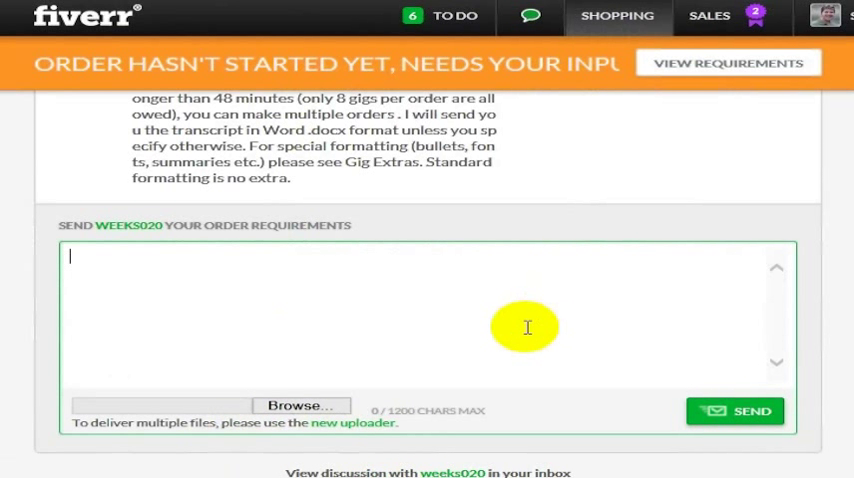
mouse_move(512, 332)
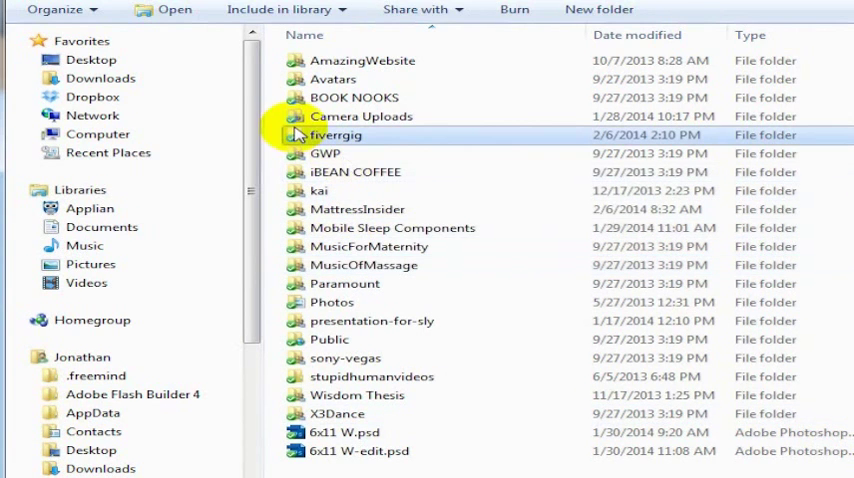
Check the fivergig Dropbox folder's contents, go back, and bring up the fiverrgig folder's context menu
double_click(336, 136)
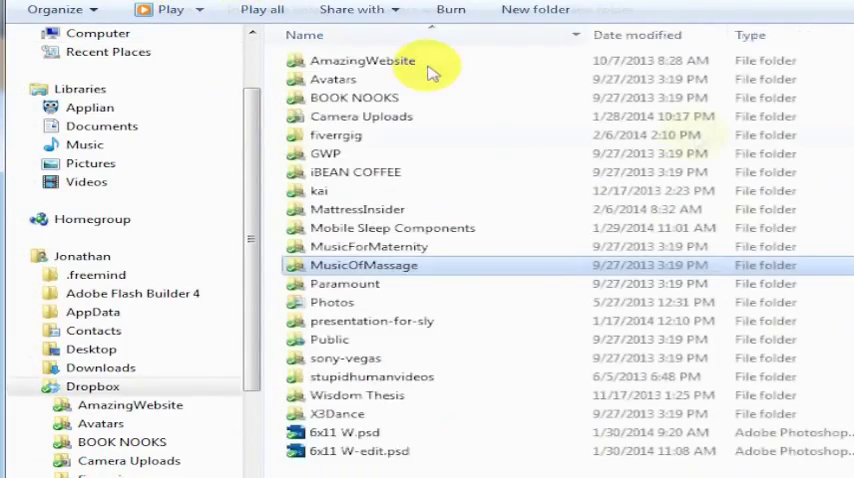
double_click(364, 264)
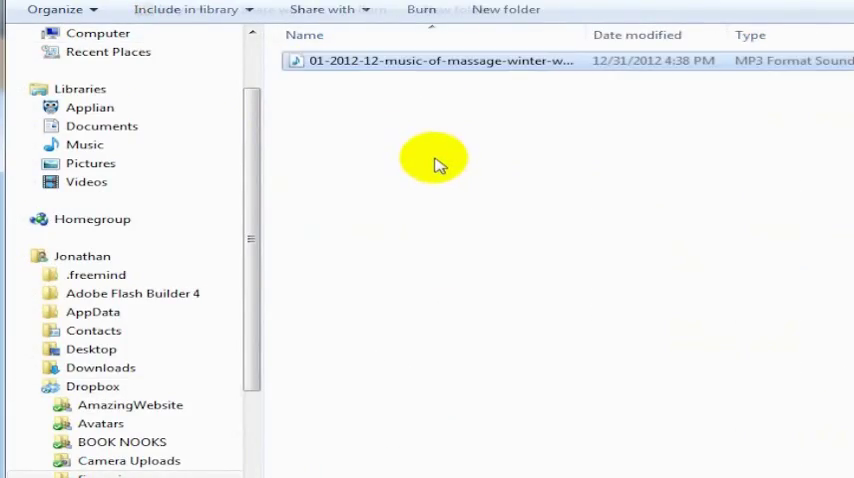
left_click(440, 60)
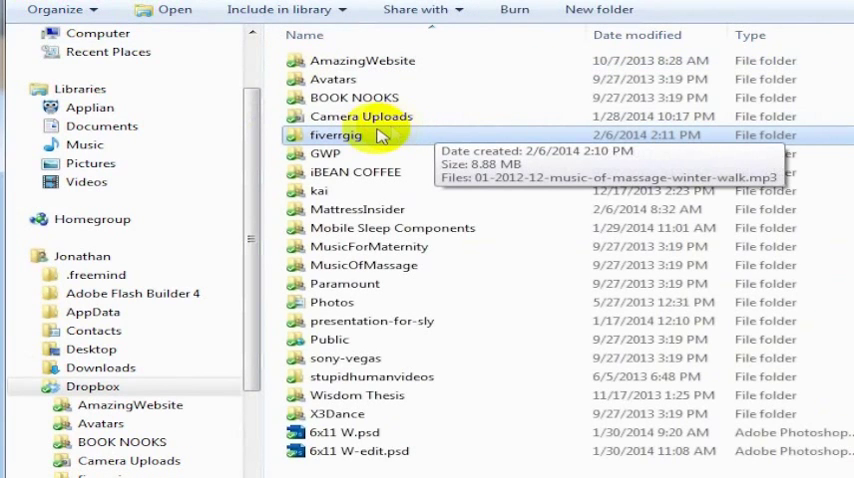
mouse_move(330, 140)
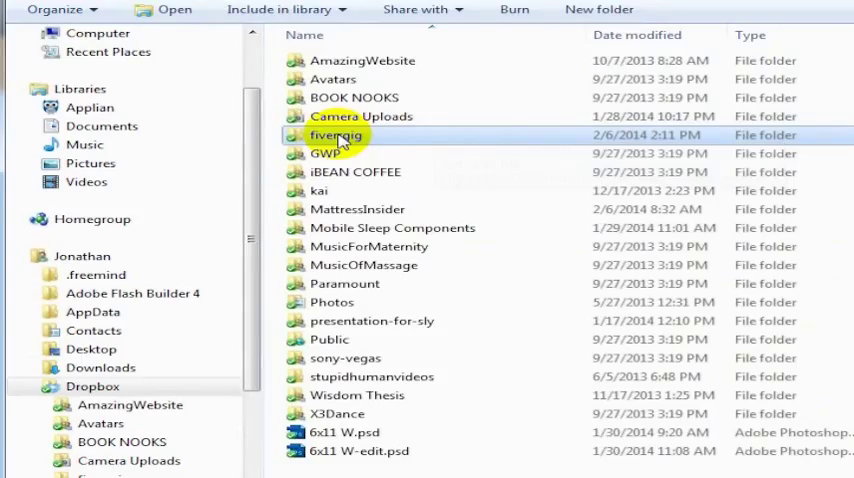
right_click(336, 136)
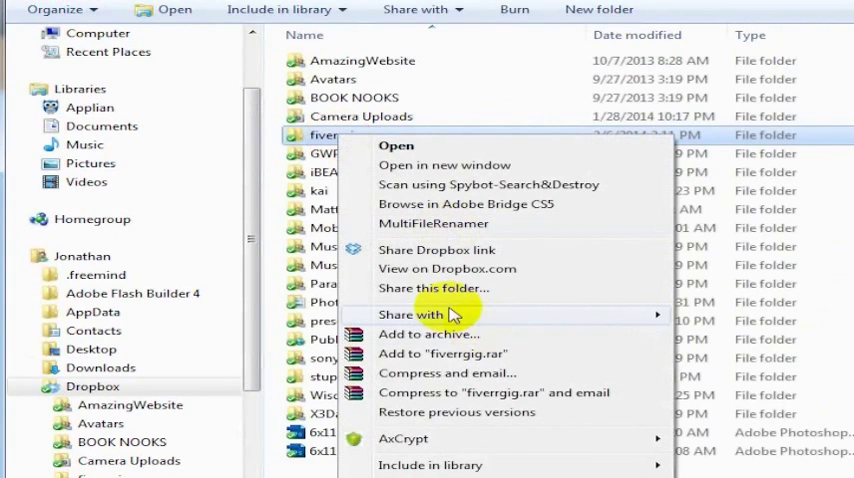
Use Dropbox's Share link… on the fiverrgig folder and copy its public link to the clipboard
left_click(432, 288)
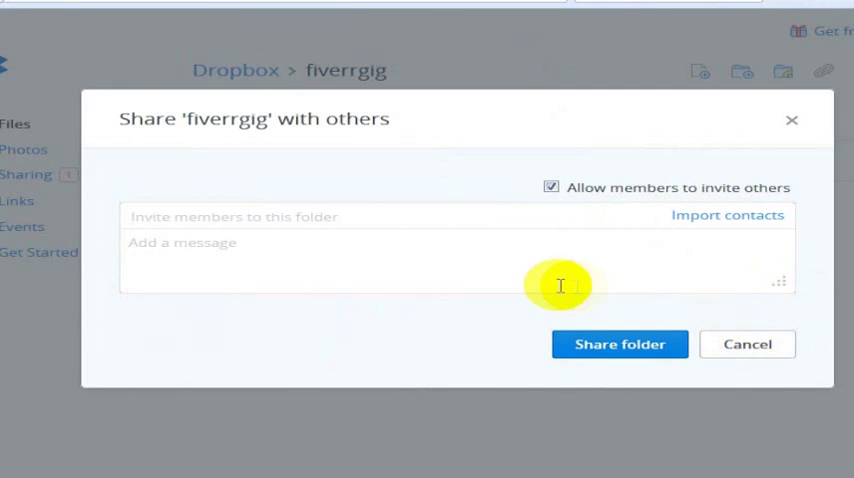
mouse_move(300, 212)
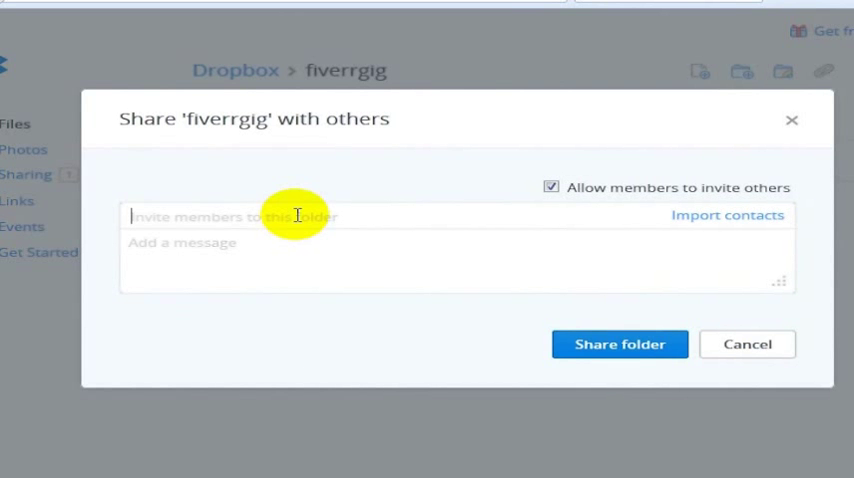
mouse_move(256, 240)
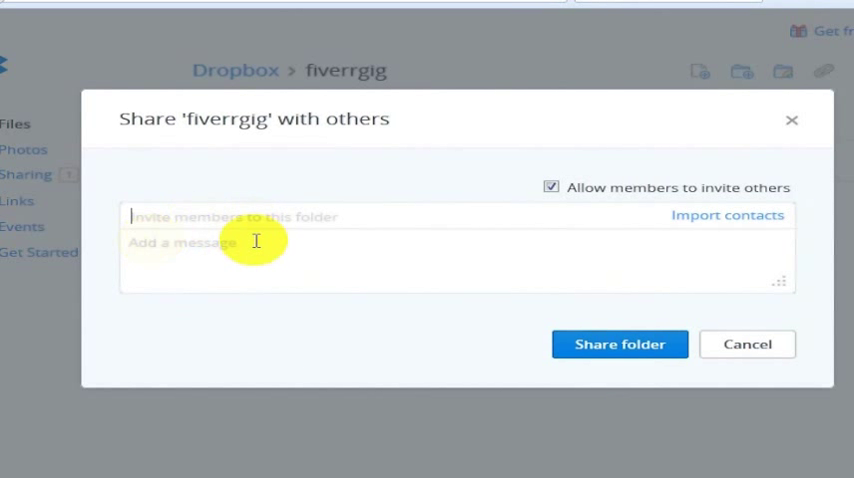
mouse_move(448, 268)
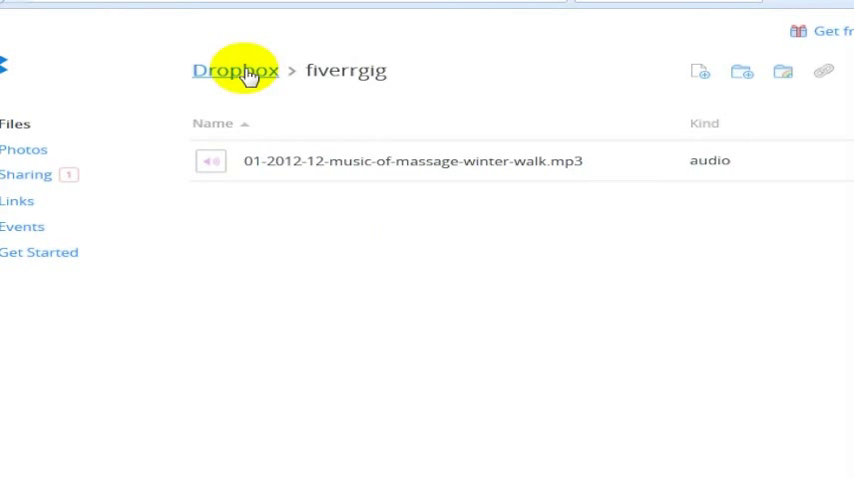
left_click(234, 70)
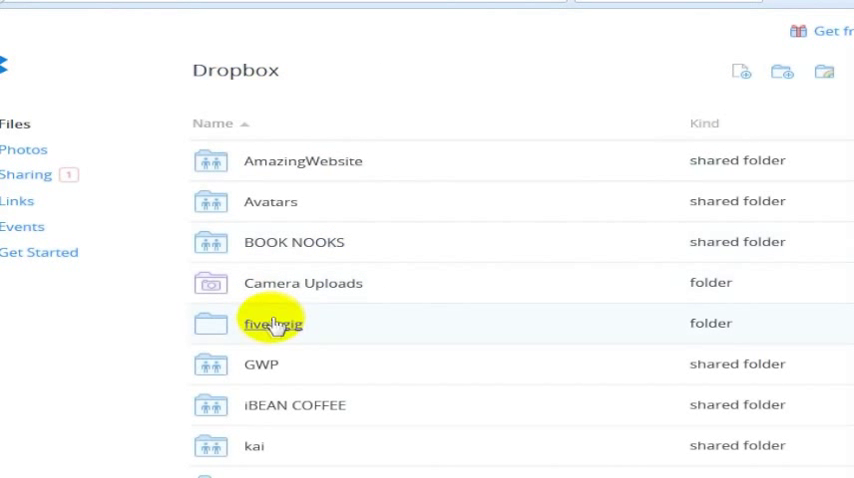
right_click(272, 322)
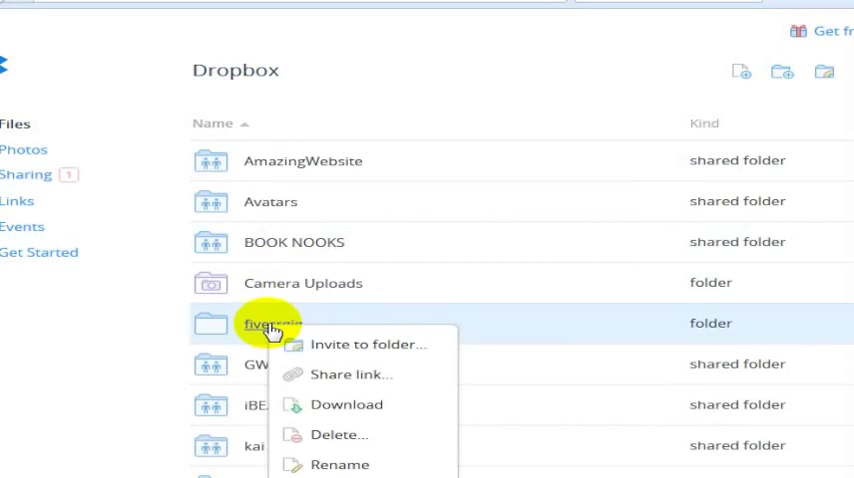
mouse_move(384, 380)
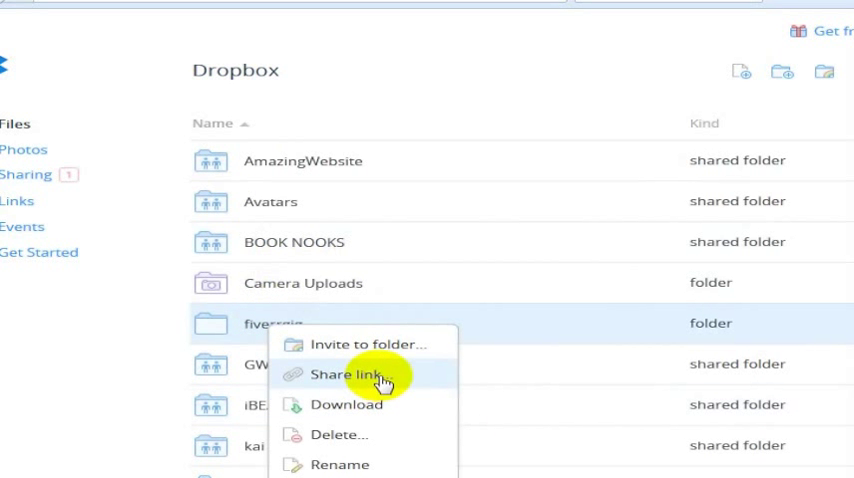
left_click(348, 374)
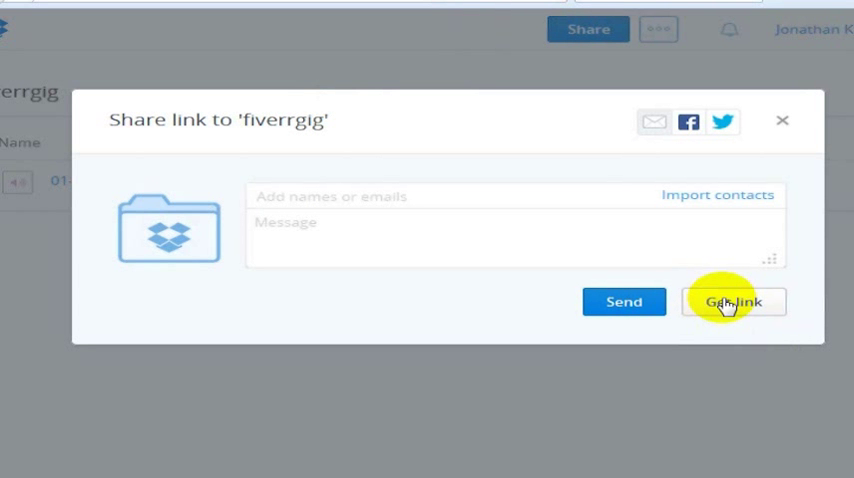
left_click(732, 302)
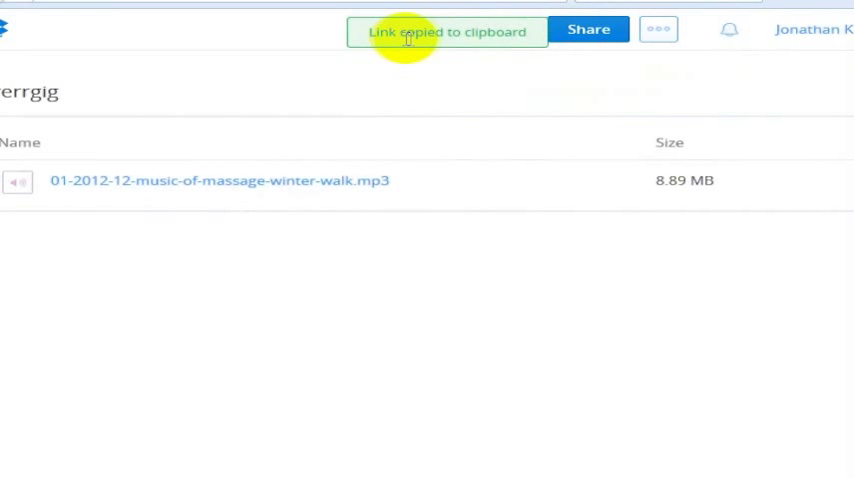
mouse_move(416, 68)
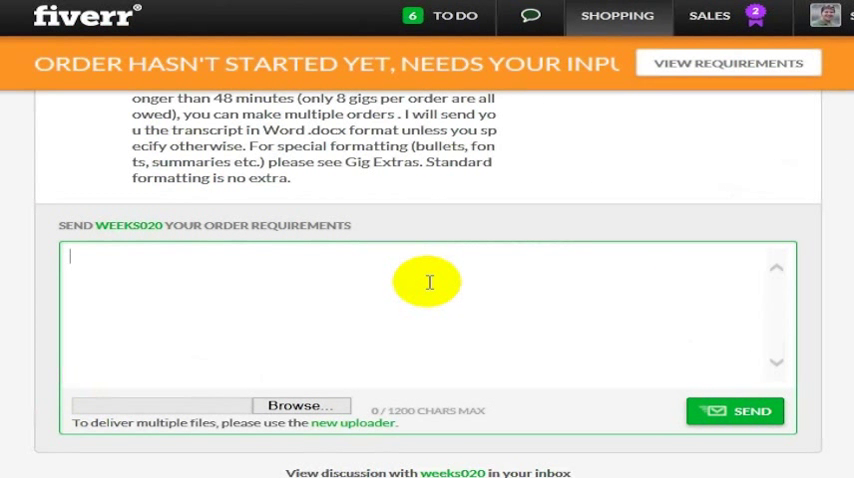
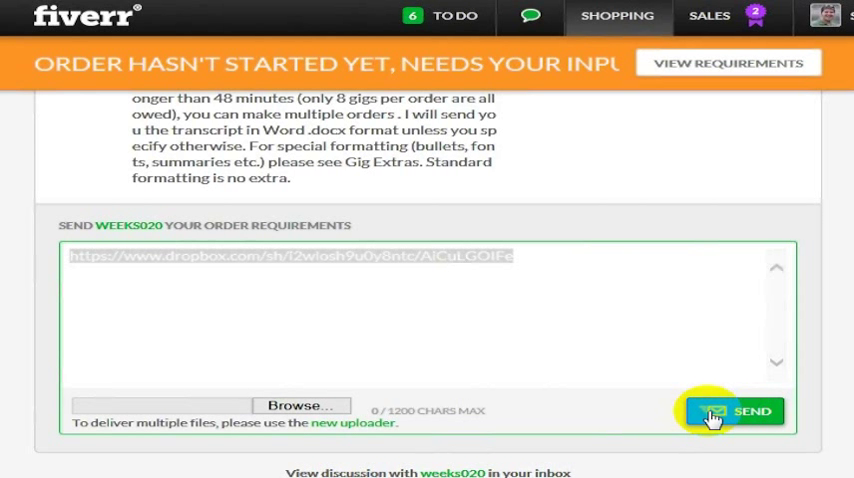
mouse_move(368, 260)
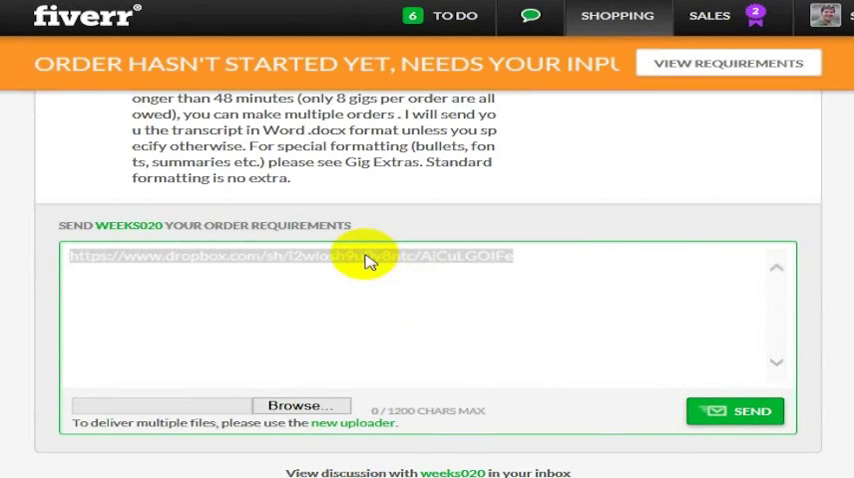